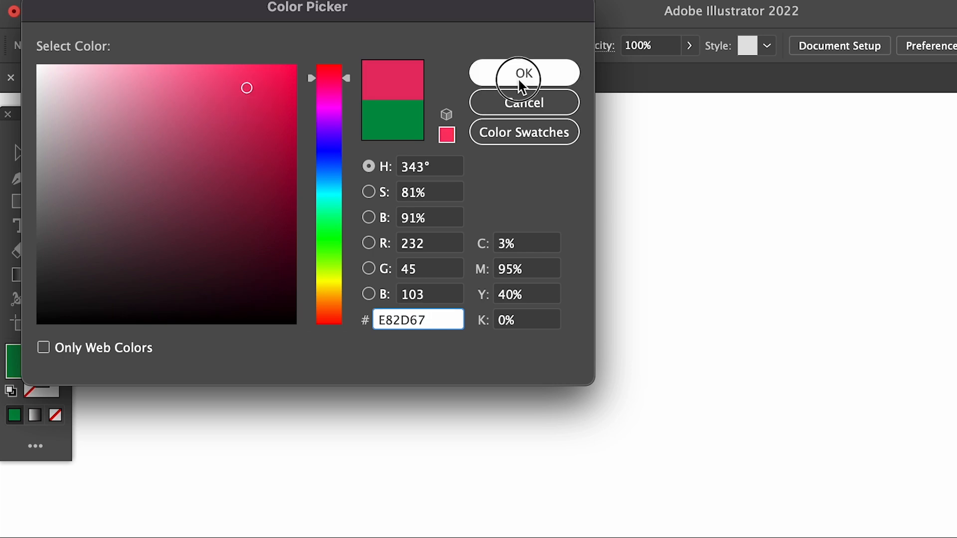
Step: Confirm the pinkish red E82D67 as the fill colour in the Color Picker
left_click(523, 73)
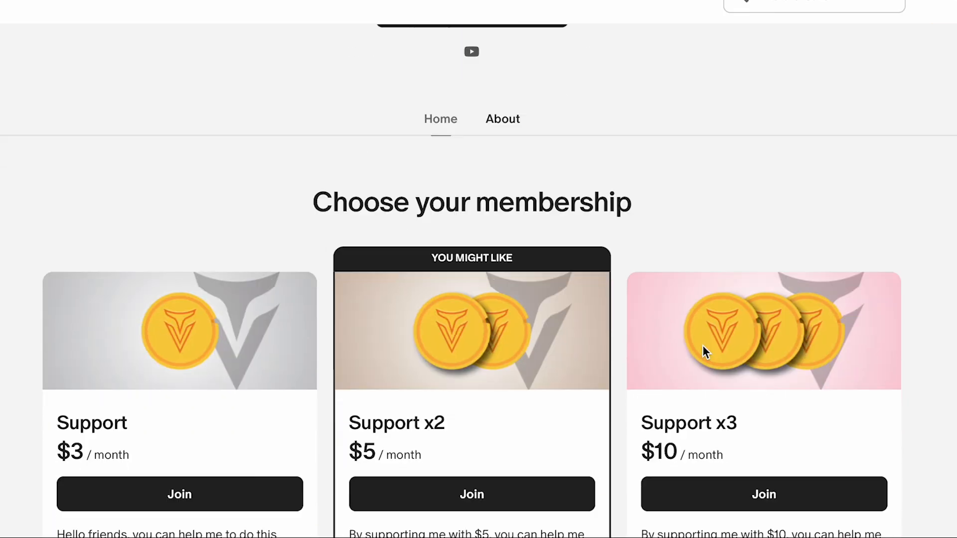
scroll("down", 3)
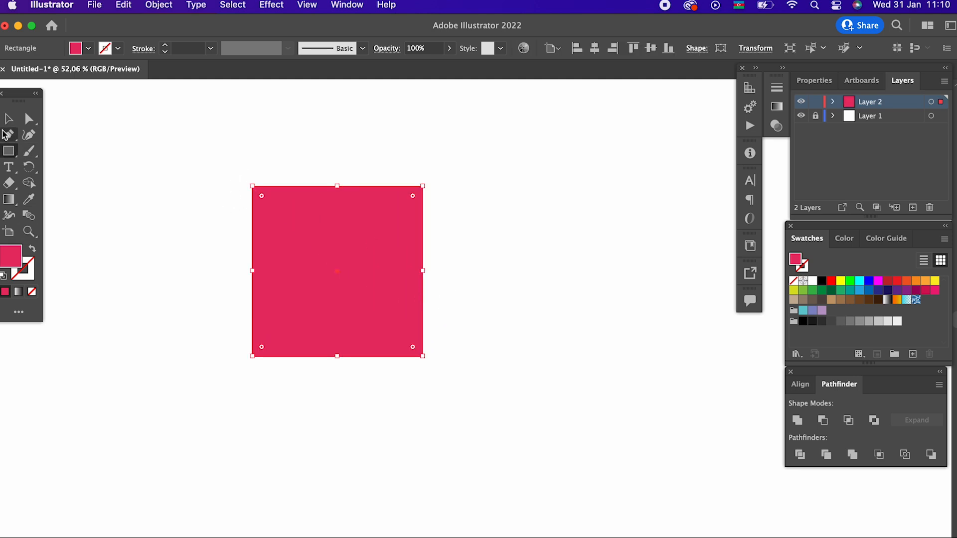
Step: Fill the square with red E52E55 and select the resulting rounded strawberry body
left_click(651, 48)
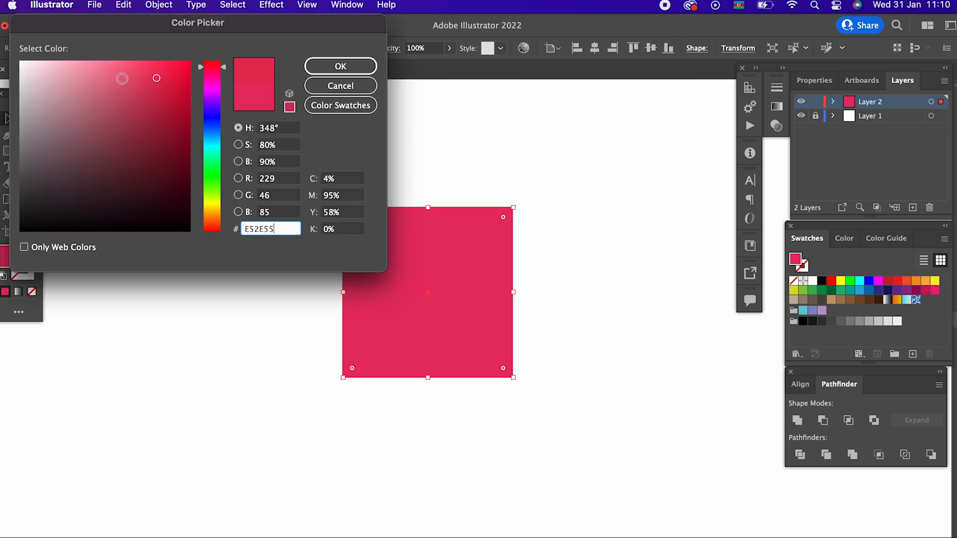
left_click(340, 66)
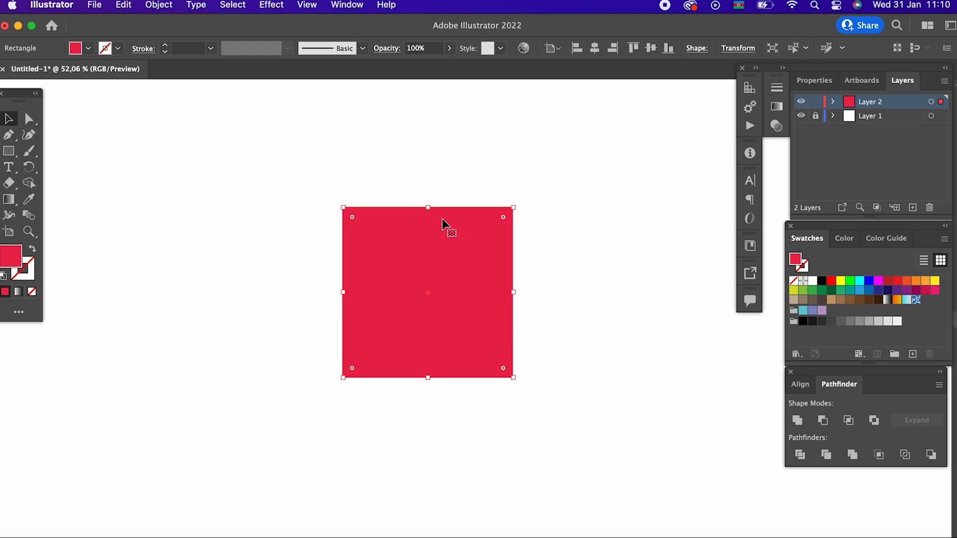
mouse_move(518, 202)
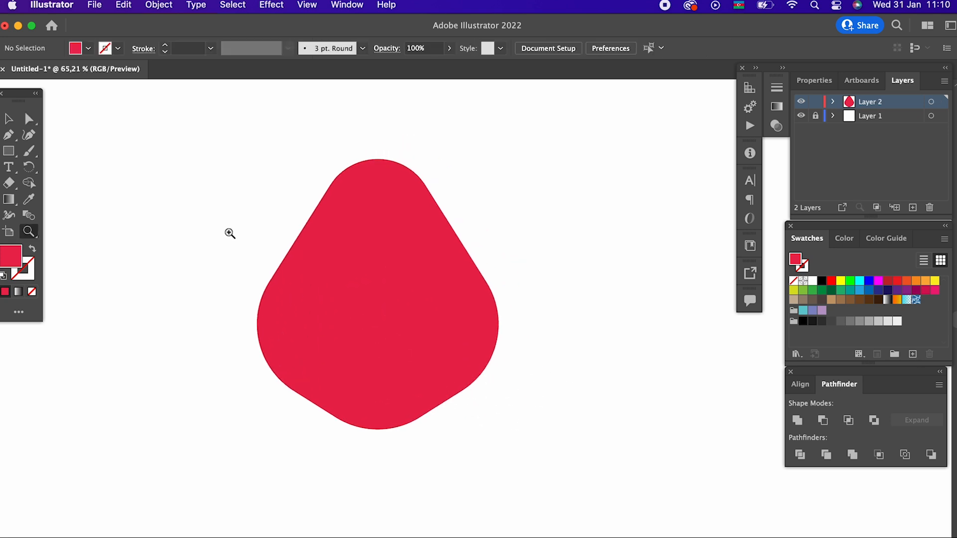
left_click(377, 296)
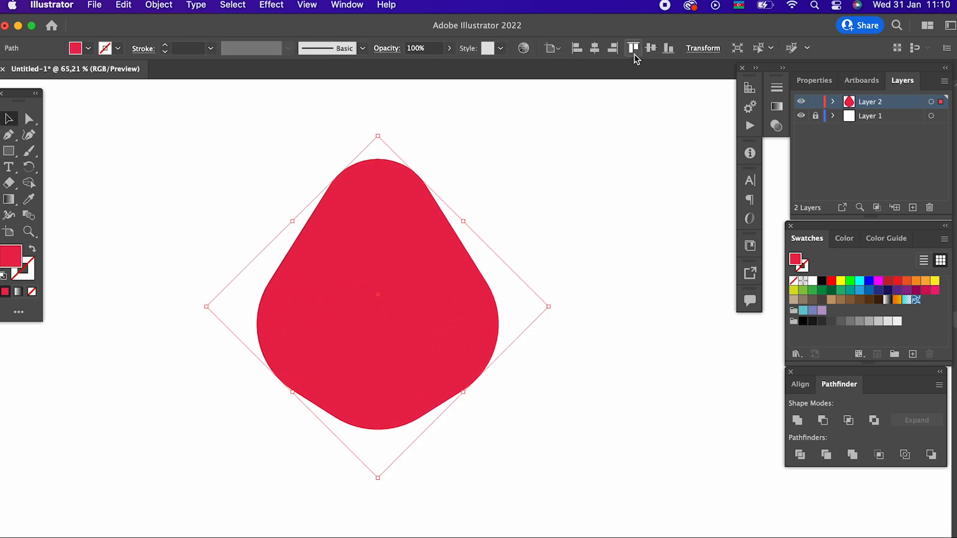
Step: Fill the circle green 84AF31 and intersect it with its overlapping copy
left_click(639, 356)
type("8FC140")
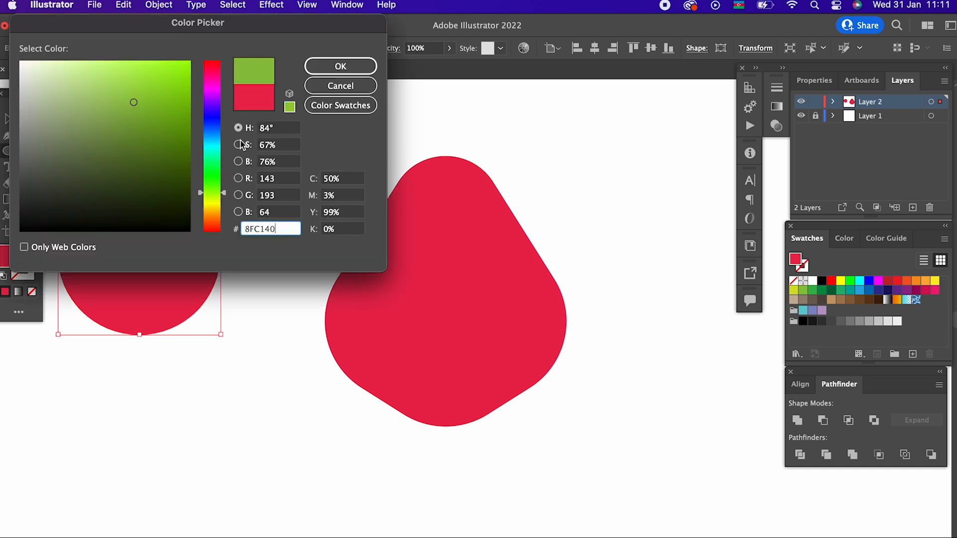
left_click(340, 66)
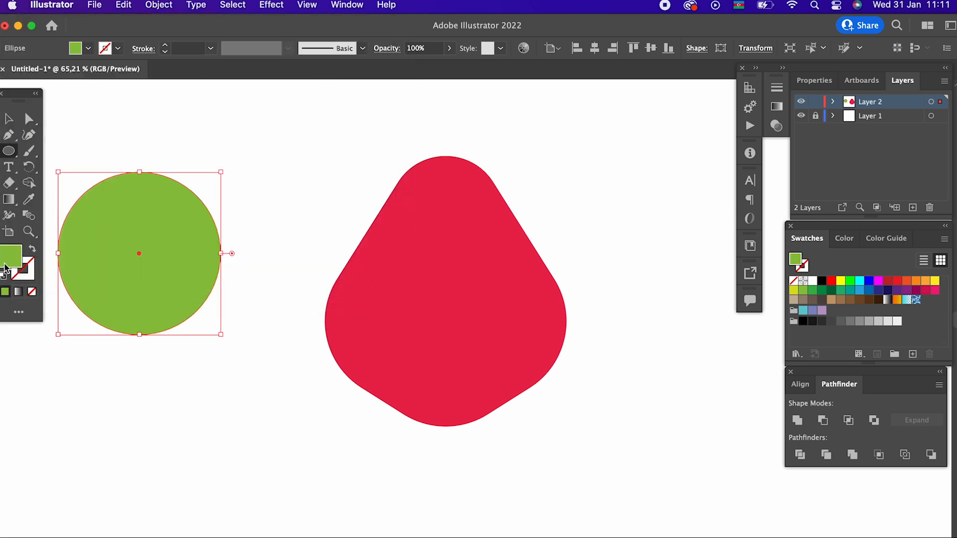
double_click(11, 258)
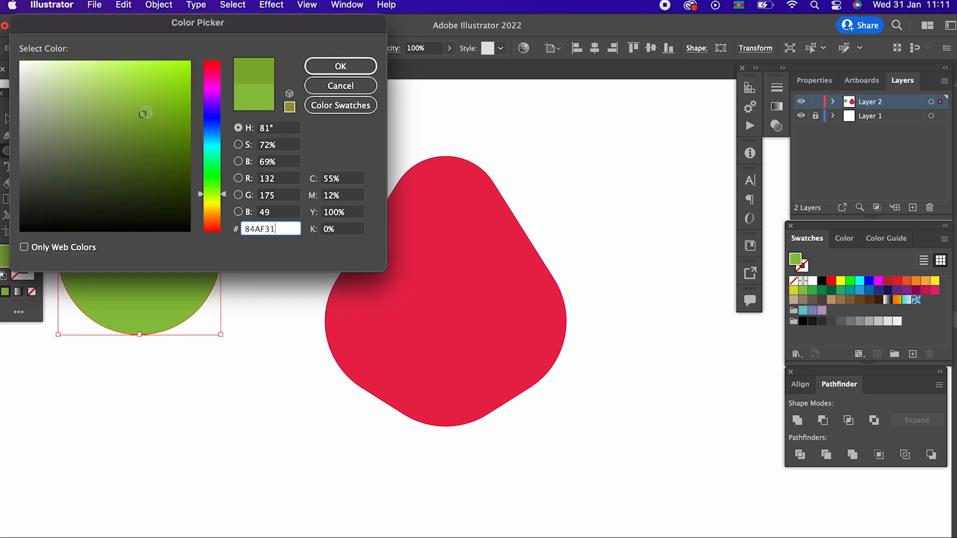
left_click(340, 66)
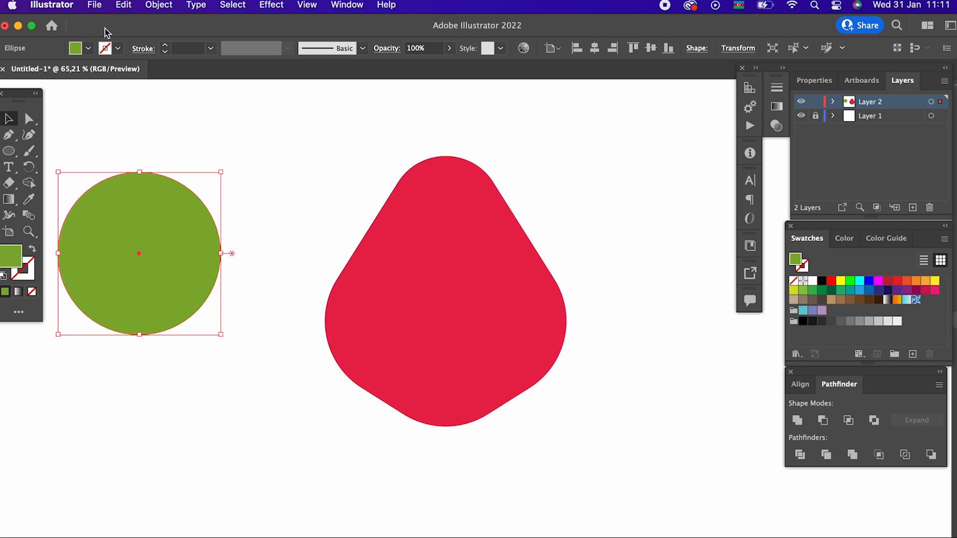
mouse_move(140, 37)
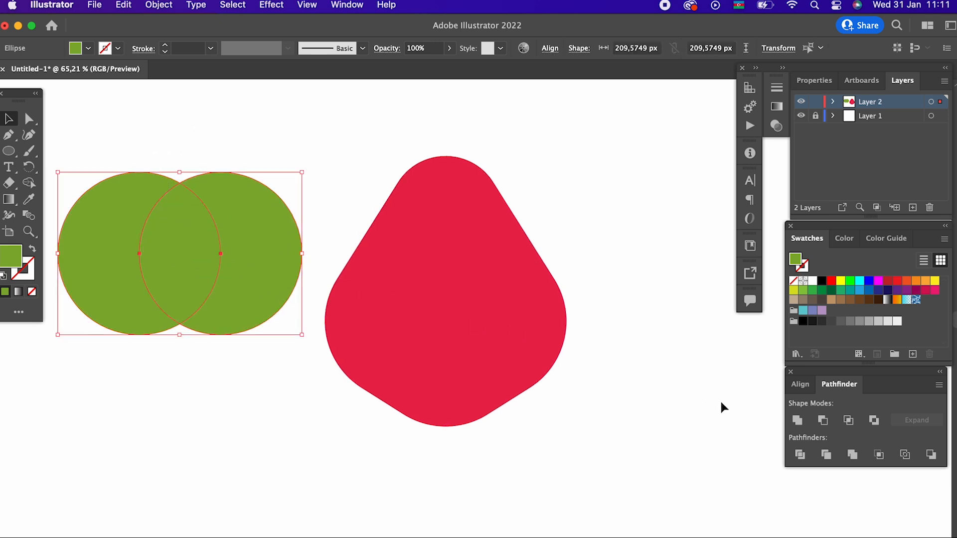
left_click(822, 420)
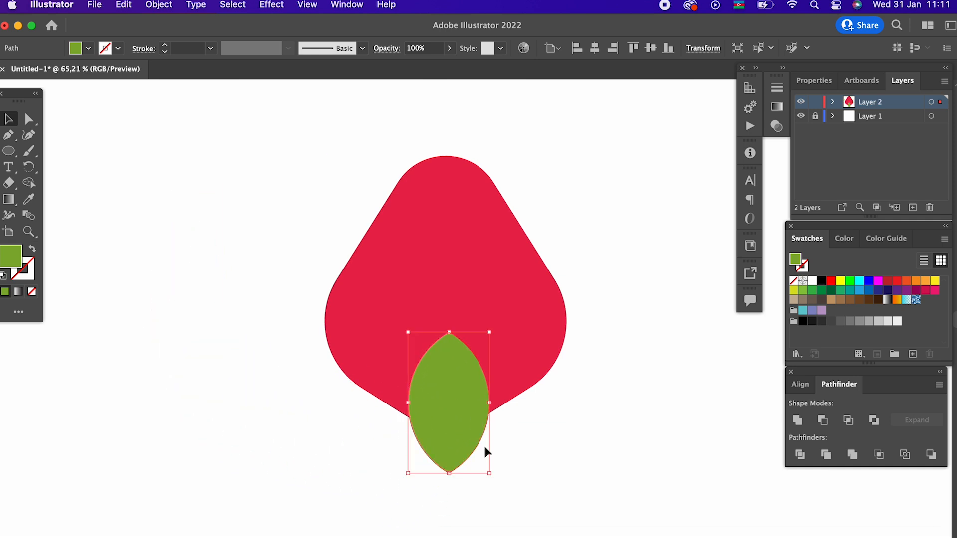
Step: Tilt the leaf sideways under the body and add a mirrored copy beside it
left_click(674, 377)
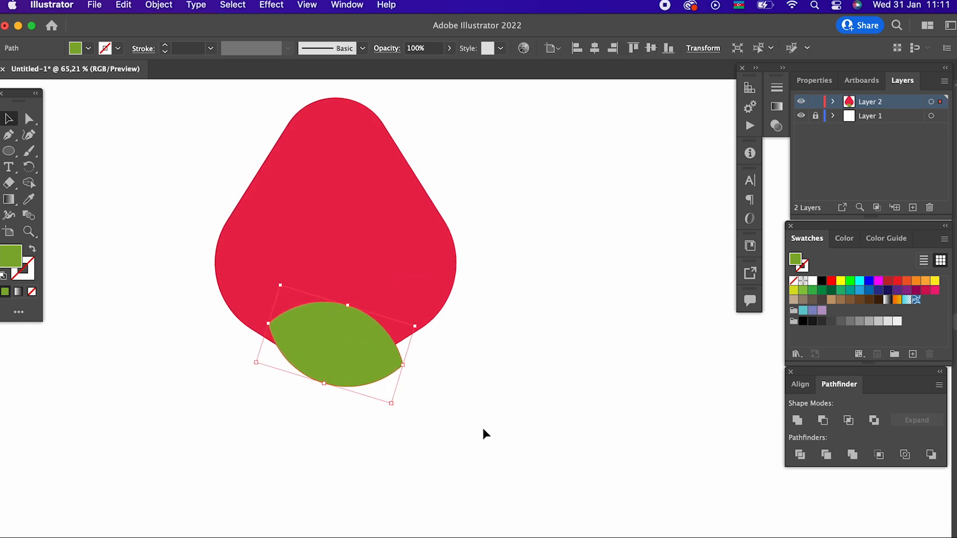
left_click(158, 5)
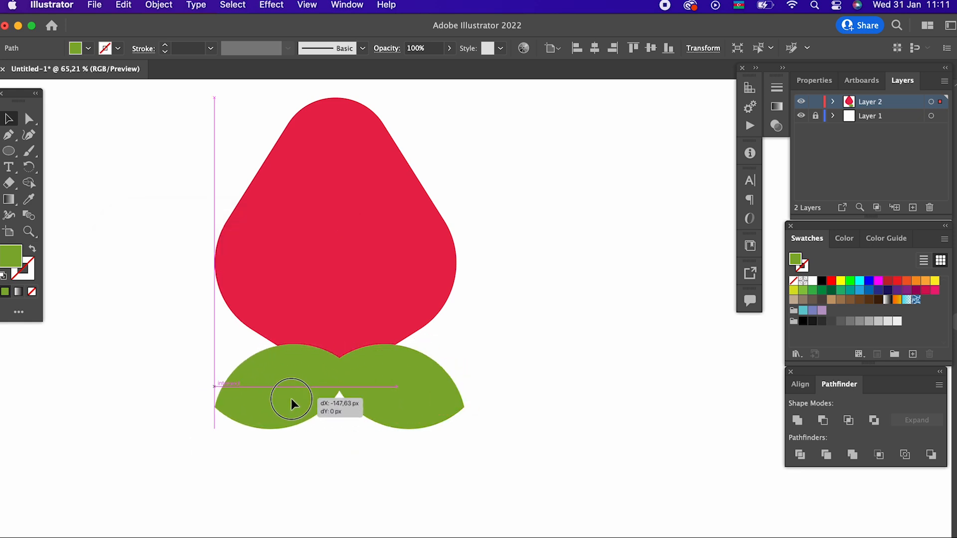
Step: Paste a spare leaf copy in front and group the two base leaves
left_click(123, 5)
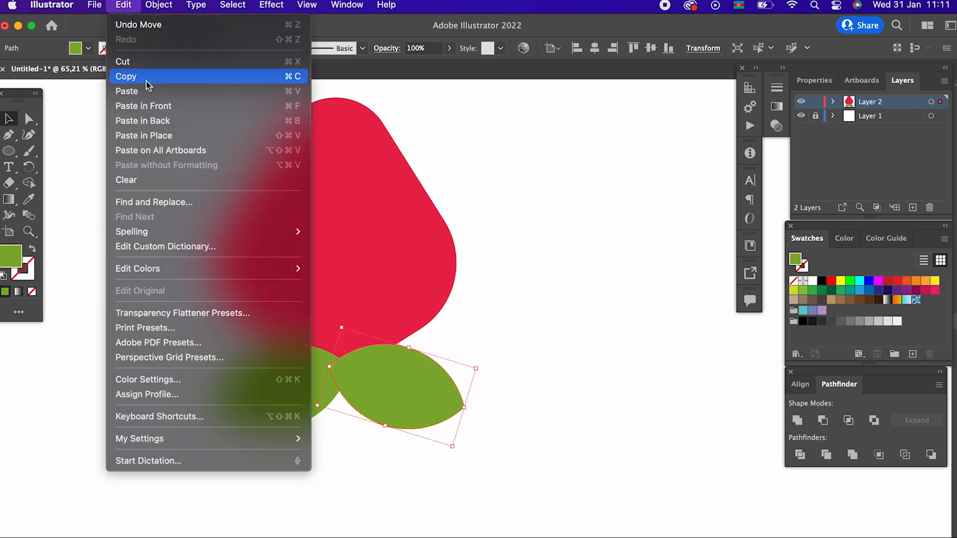
mouse_move(190, 105)
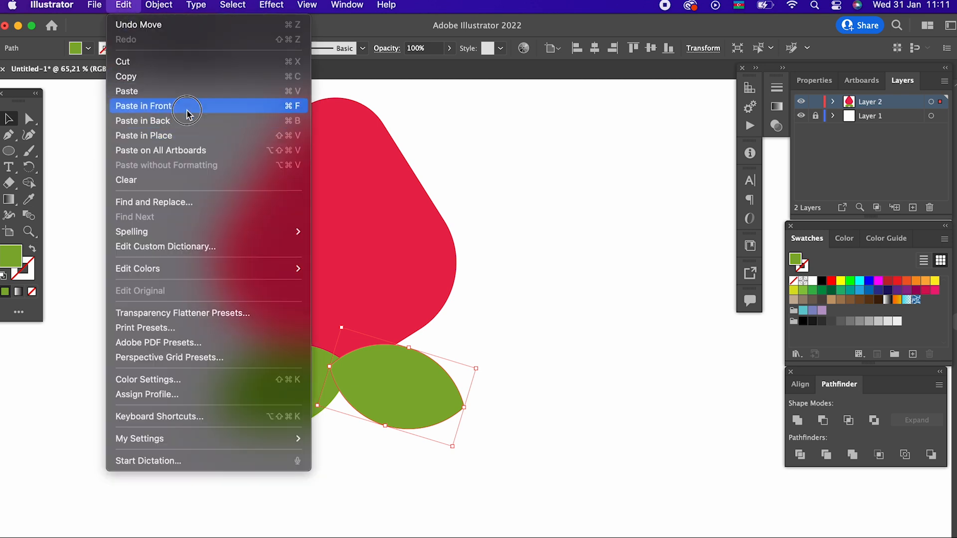
left_click(143, 105)
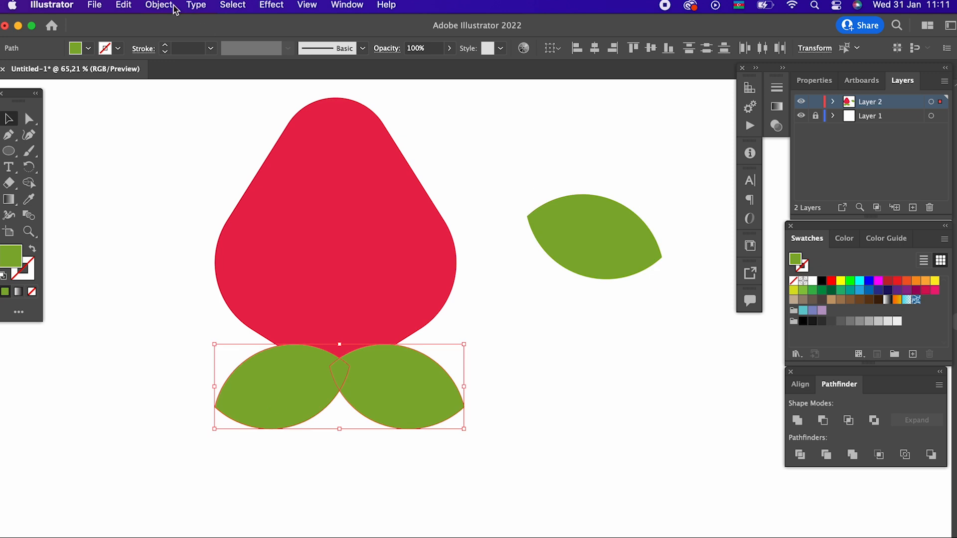
left_click(158, 6)
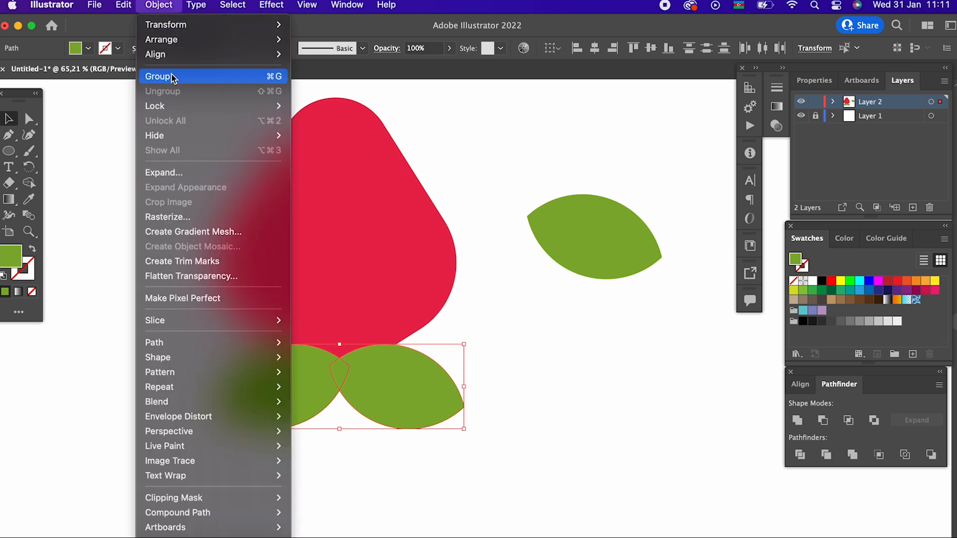
left_click(159, 77)
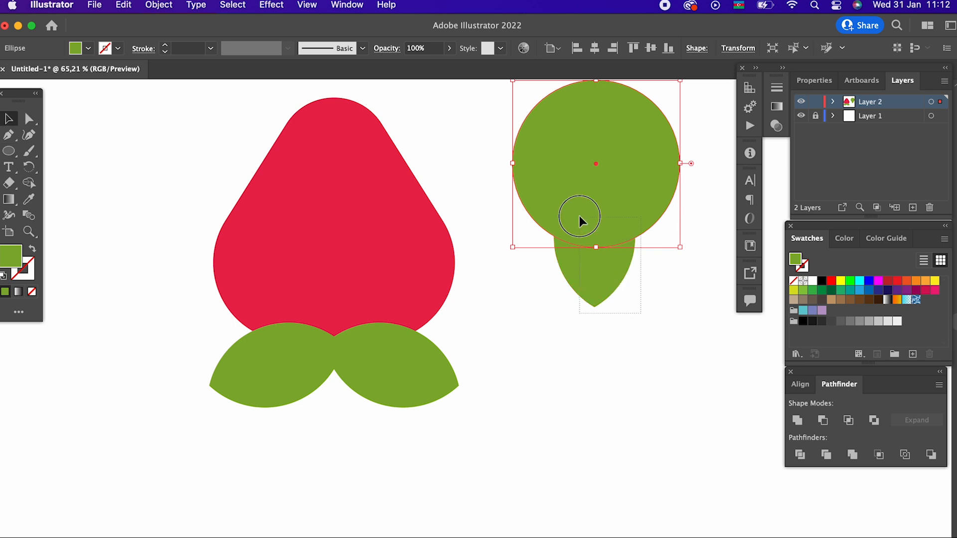
Step: Select the small green circle placed at the centre of the leaves
left_click(848, 420)
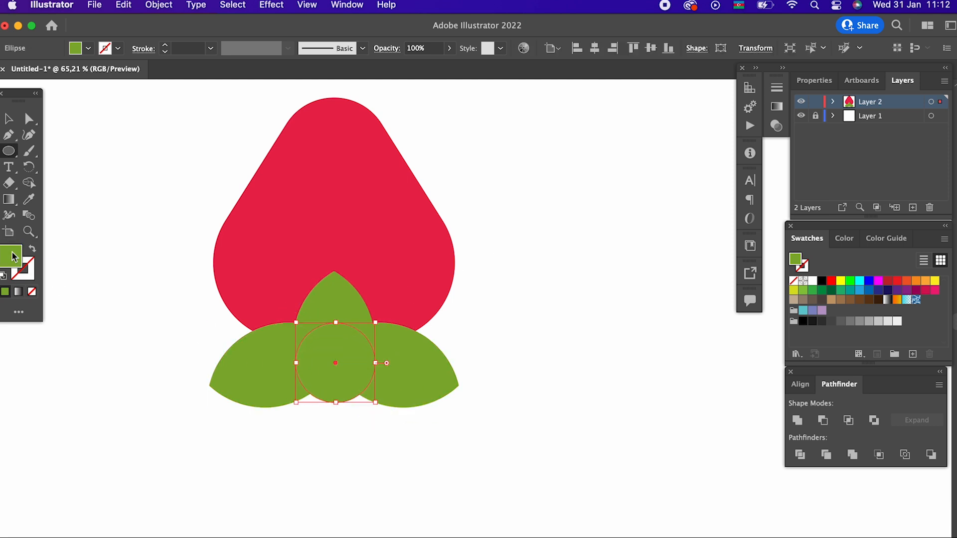
Step: Darken the centre circle, centre the leaf cluster under the body, and enlarge the leaves
double_click(12, 256)
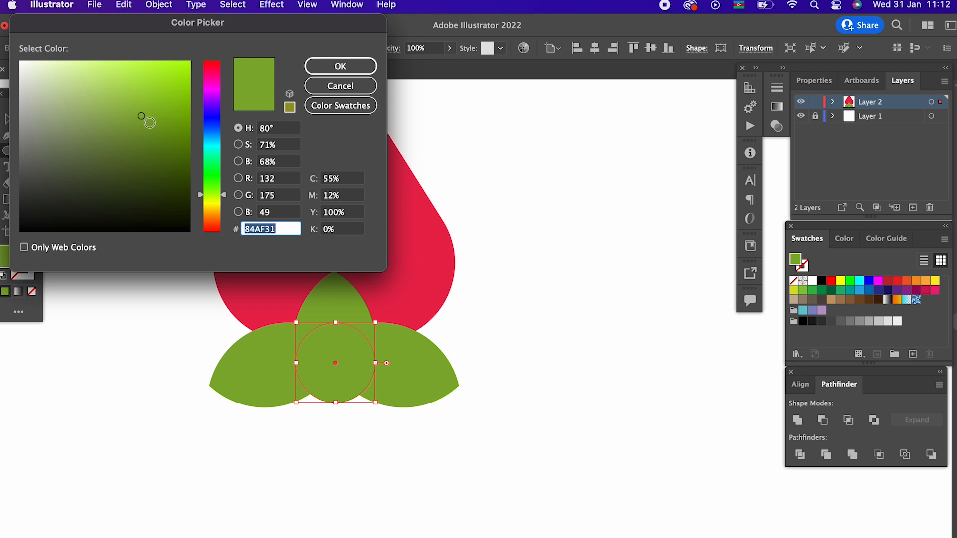
left_click(340, 66)
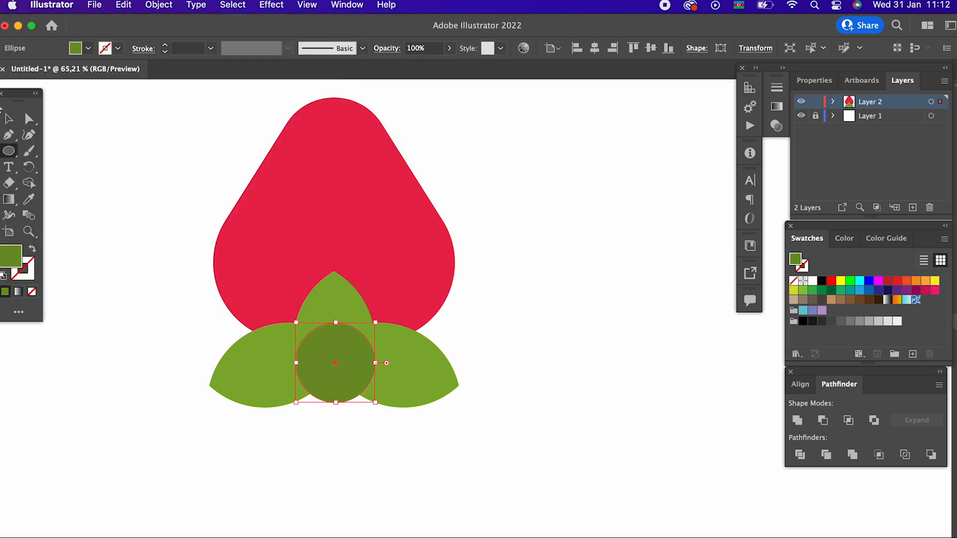
left_click(158, 5)
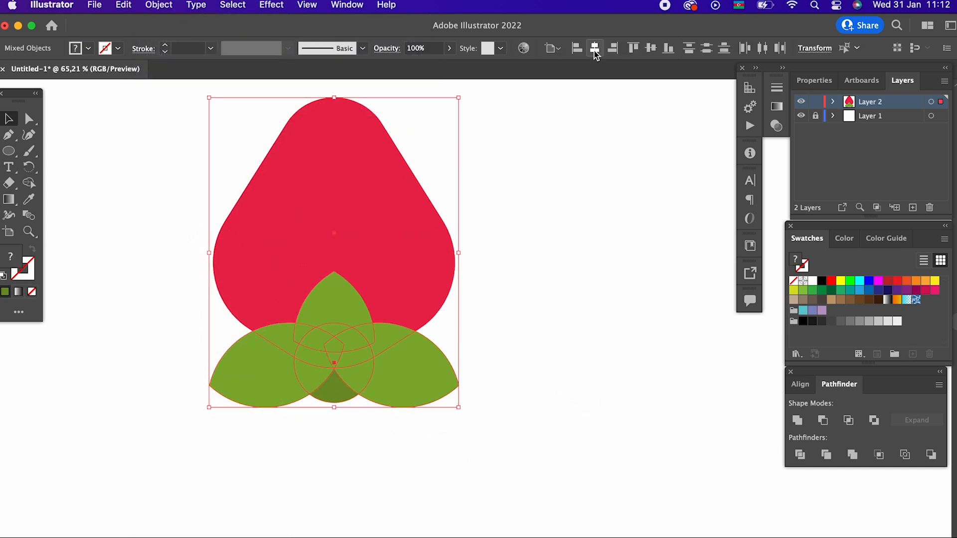
left_click(158, 6)
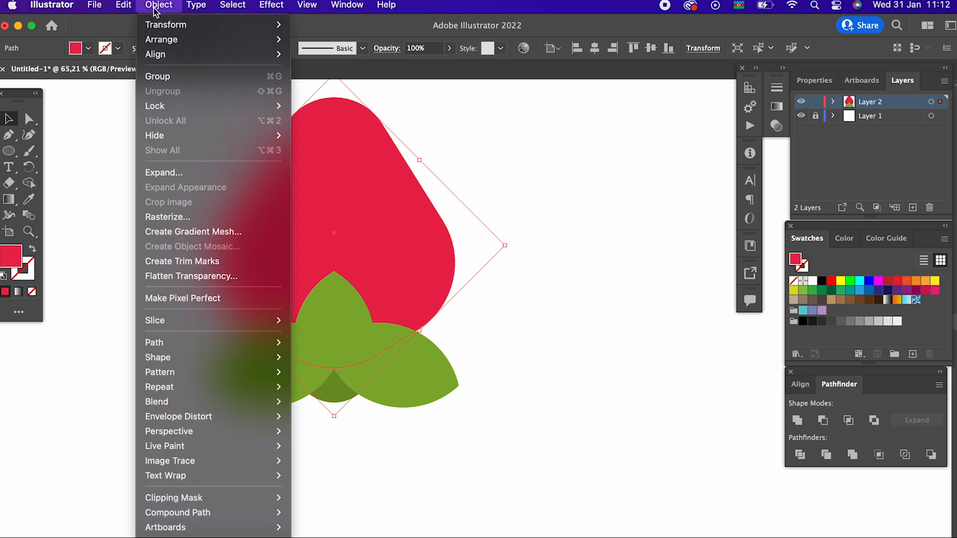
left_click(367, 443)
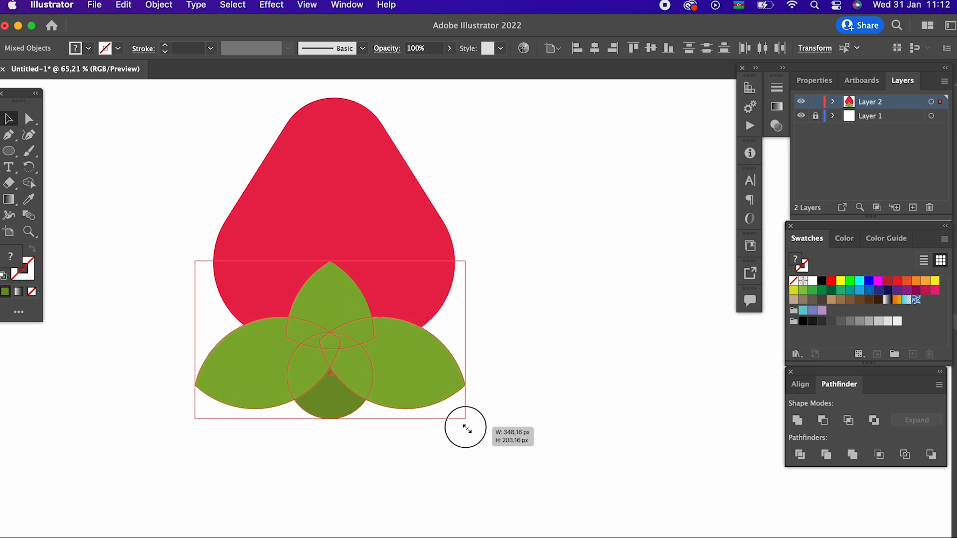
left_click(158, 5)
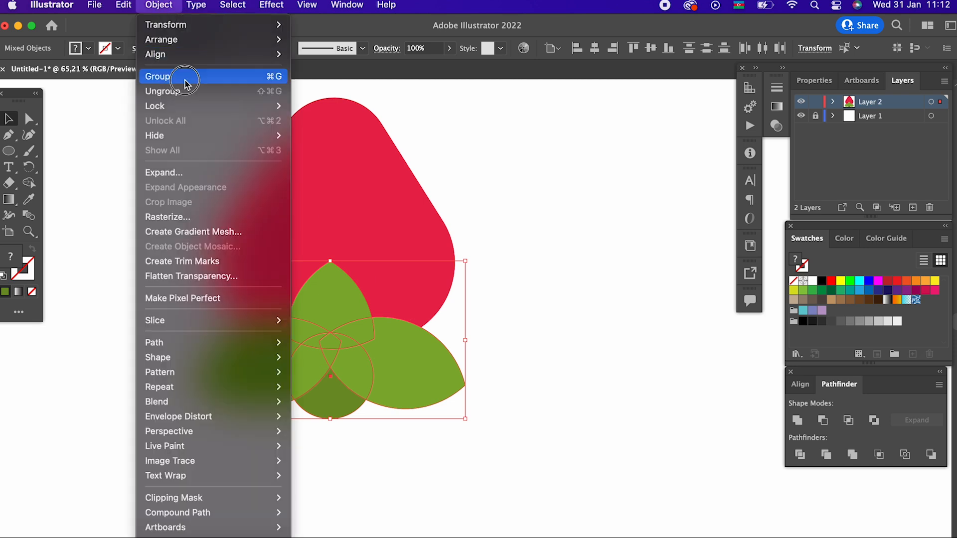